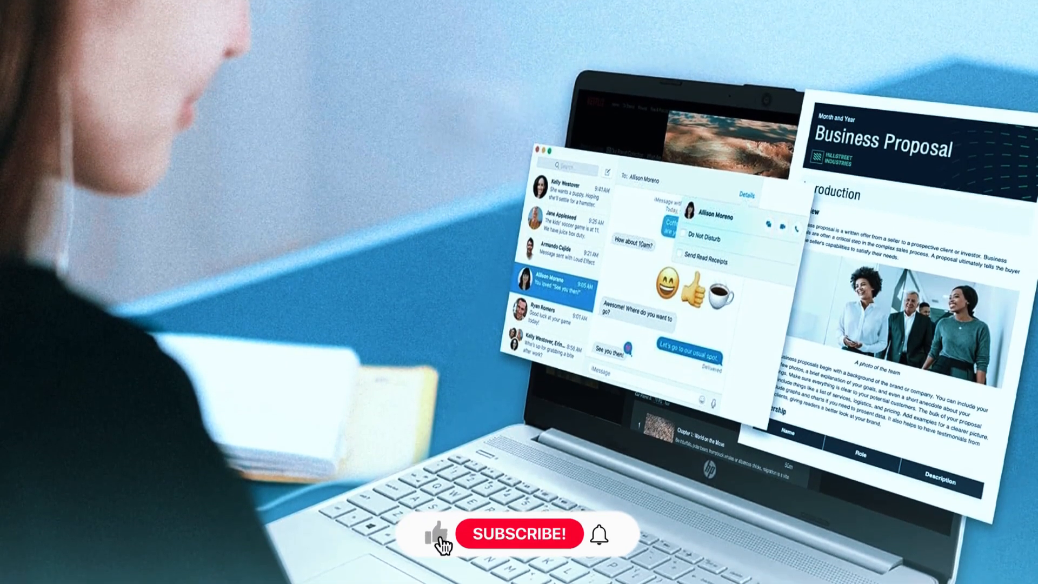
pyautogui.click(519, 534)
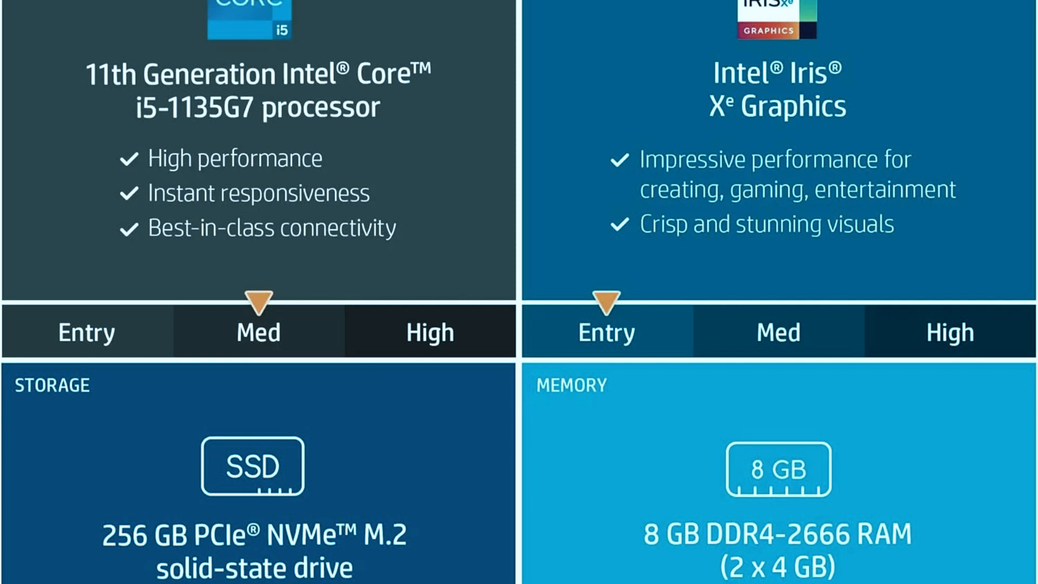
pyautogui.scroll(-3)
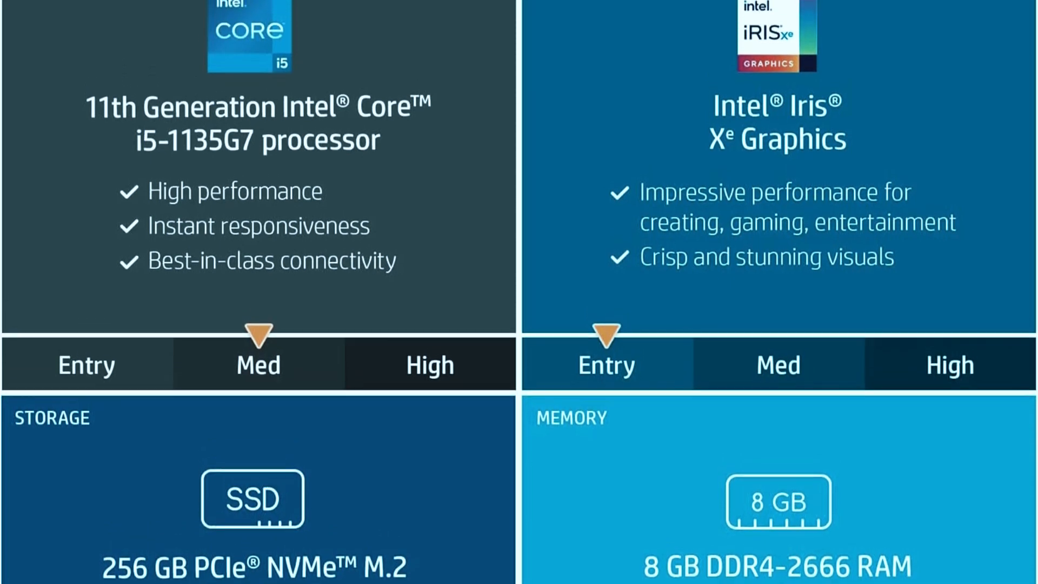